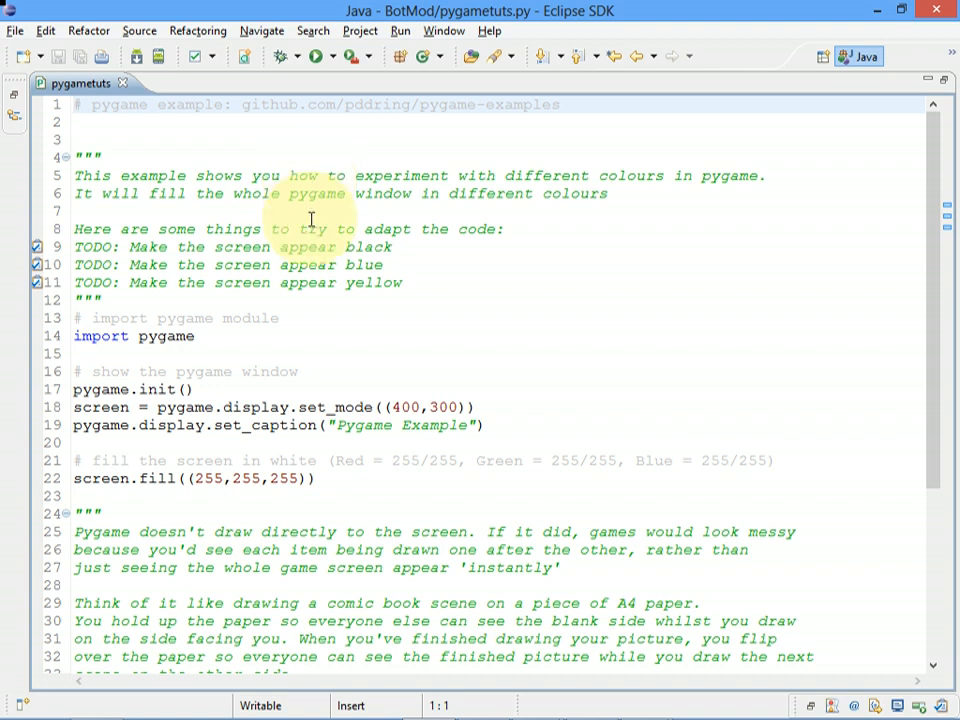
Highlight the window height 300 and the blue 255 of the white screen.fill in the script.
{"action": "left_click", "coordinate": [456, 408]}
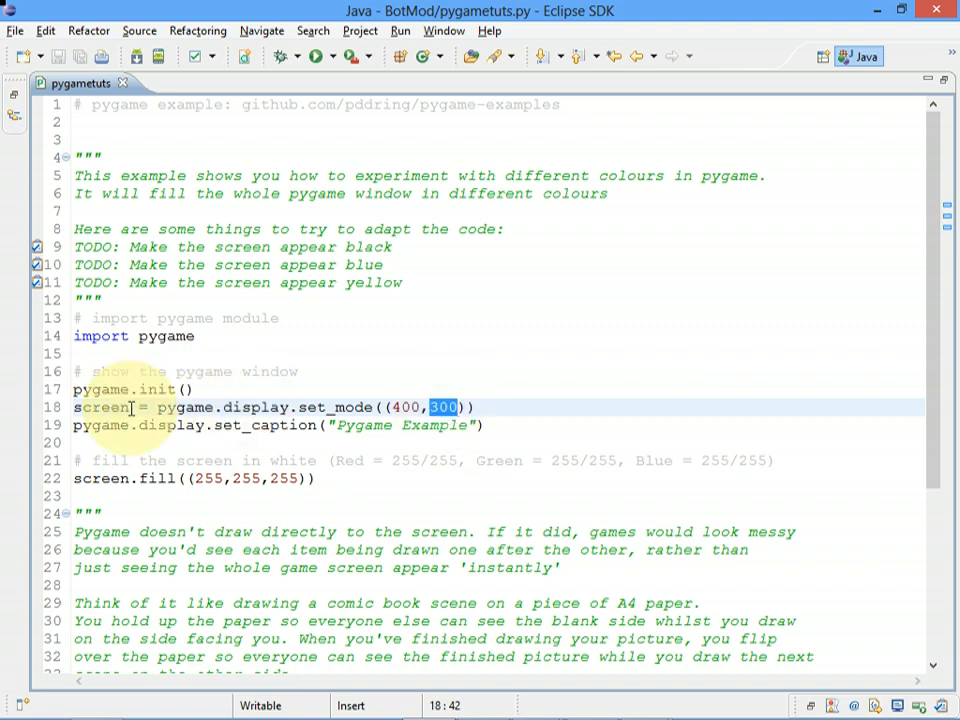
{"action": "double_click", "coordinate": [100, 408]}
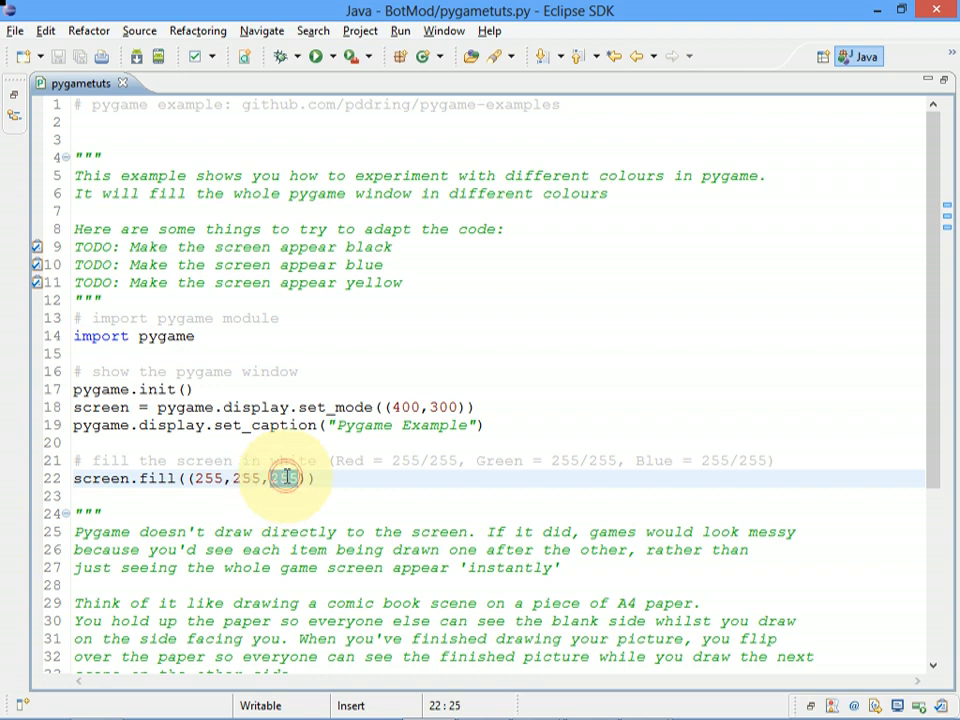
{"action": "double_click", "coordinate": [282, 478]}
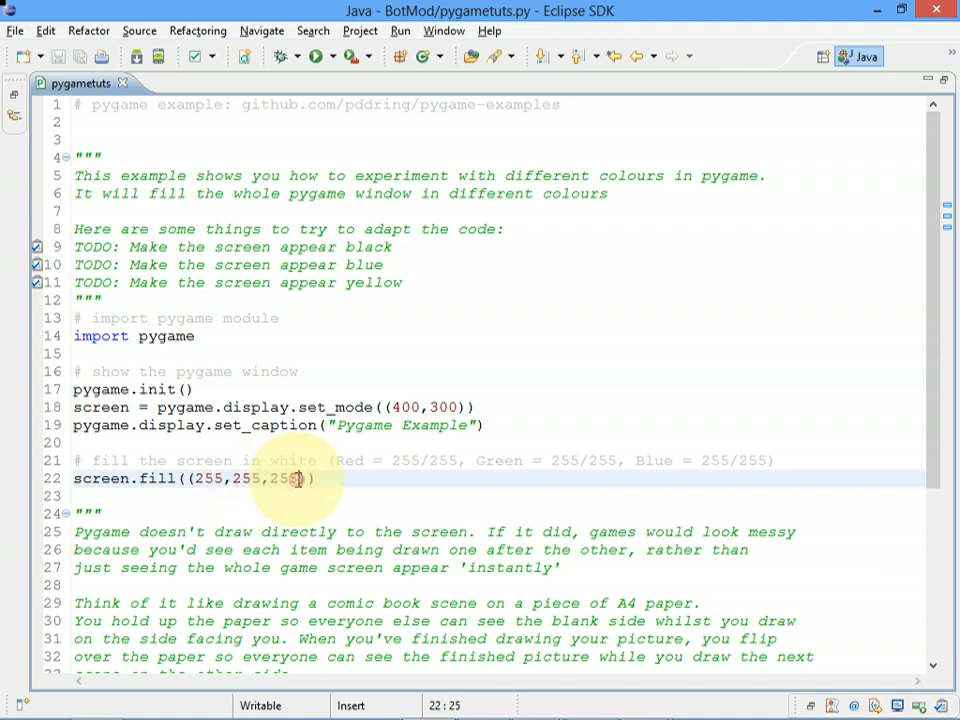
{"action": "double_click", "coordinate": [284, 478]}
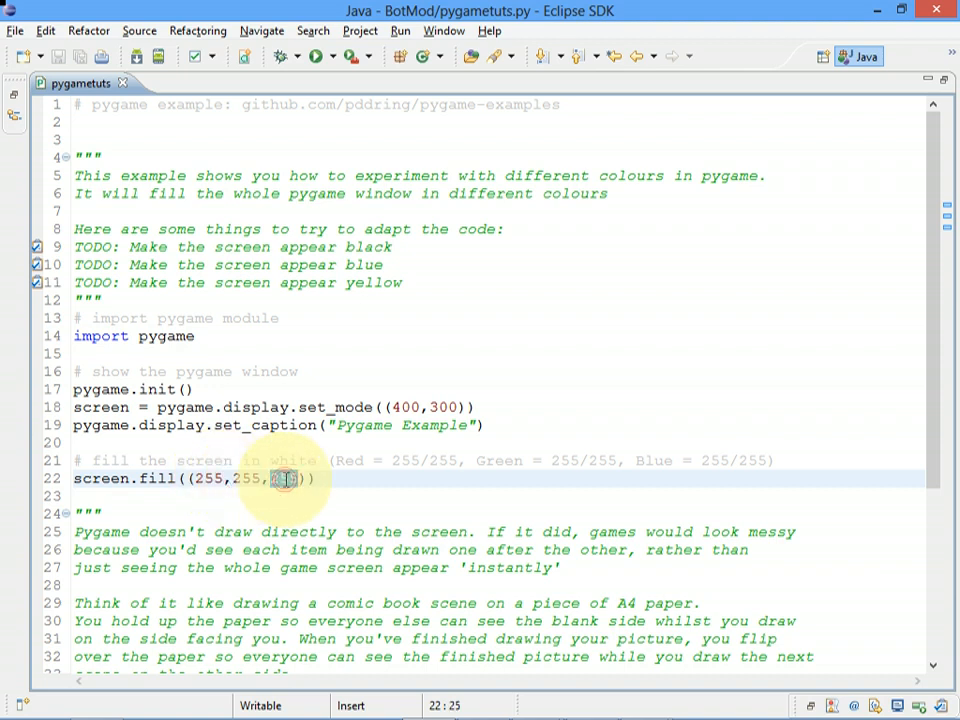
{"action": "double_click", "coordinate": [284, 478]}
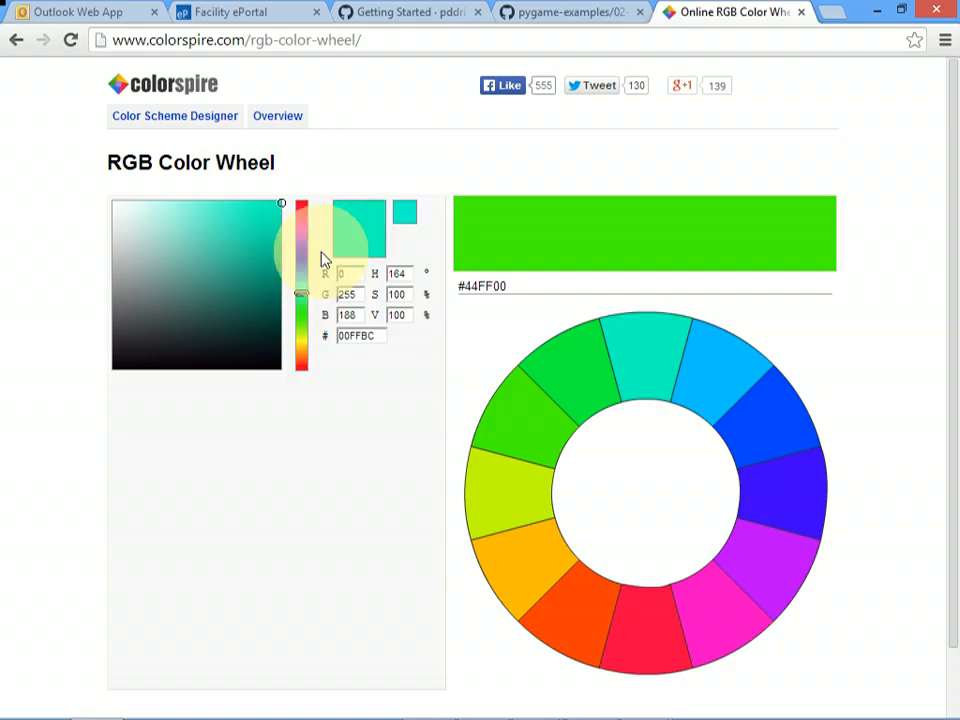
On the Colorspire wheel choose yellow-green #91FF00 and read its red value 145, then try yellow.
{"action": "left_click_drag", "start_coordinate": [300, 230], "coordinate": [300, 276]}
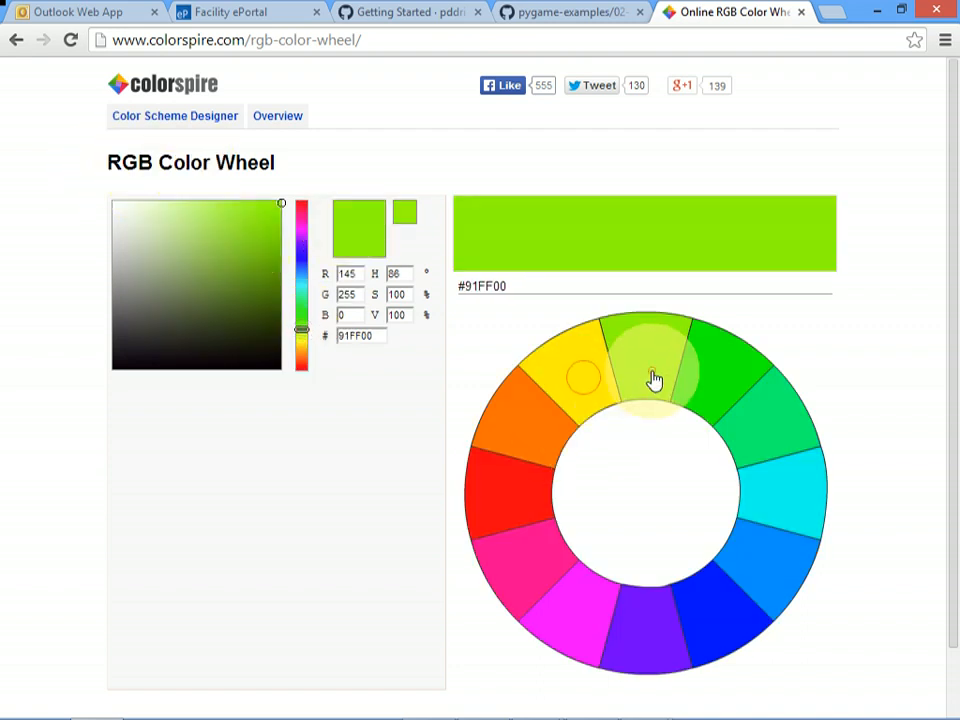
{"action": "left_click", "coordinate": [504, 286]}
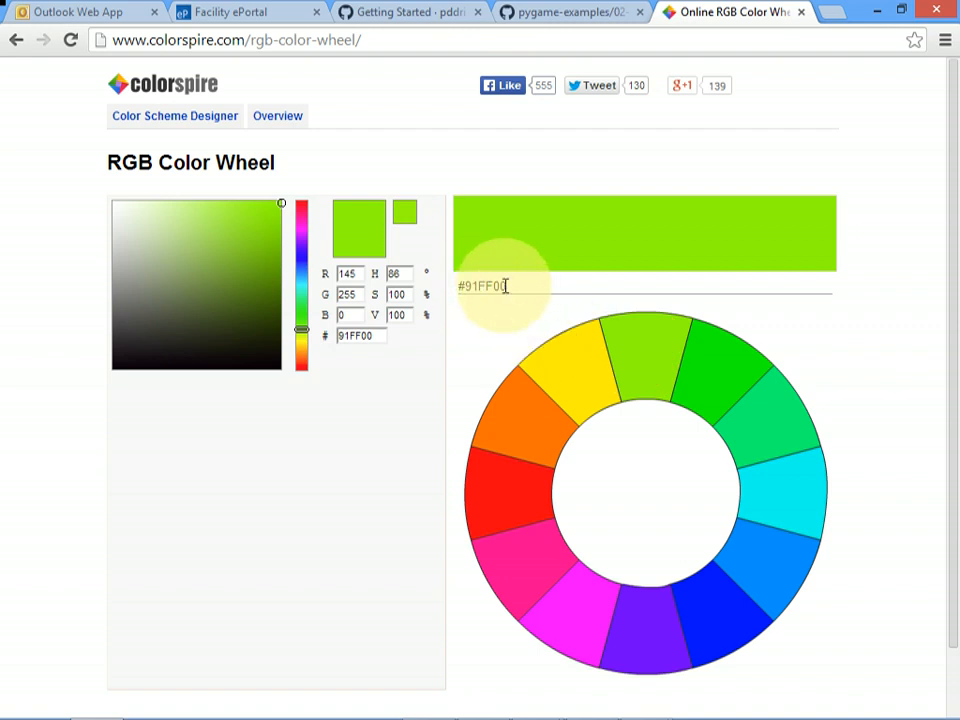
{"action": "triple_click", "coordinate": [482, 286]}
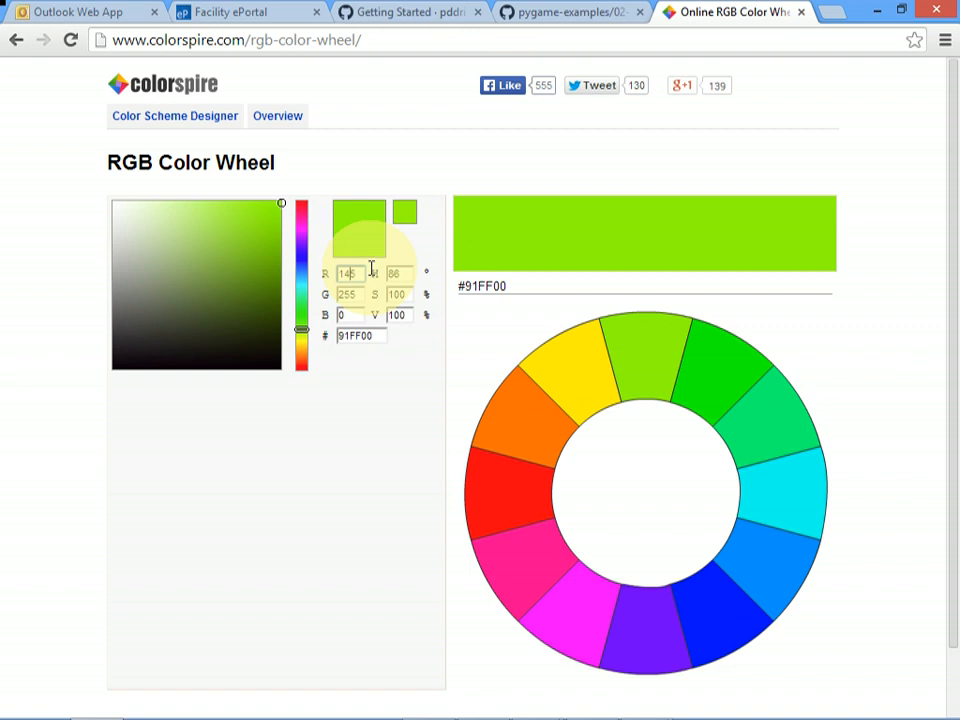
{"action": "triple_click", "coordinate": [348, 272]}
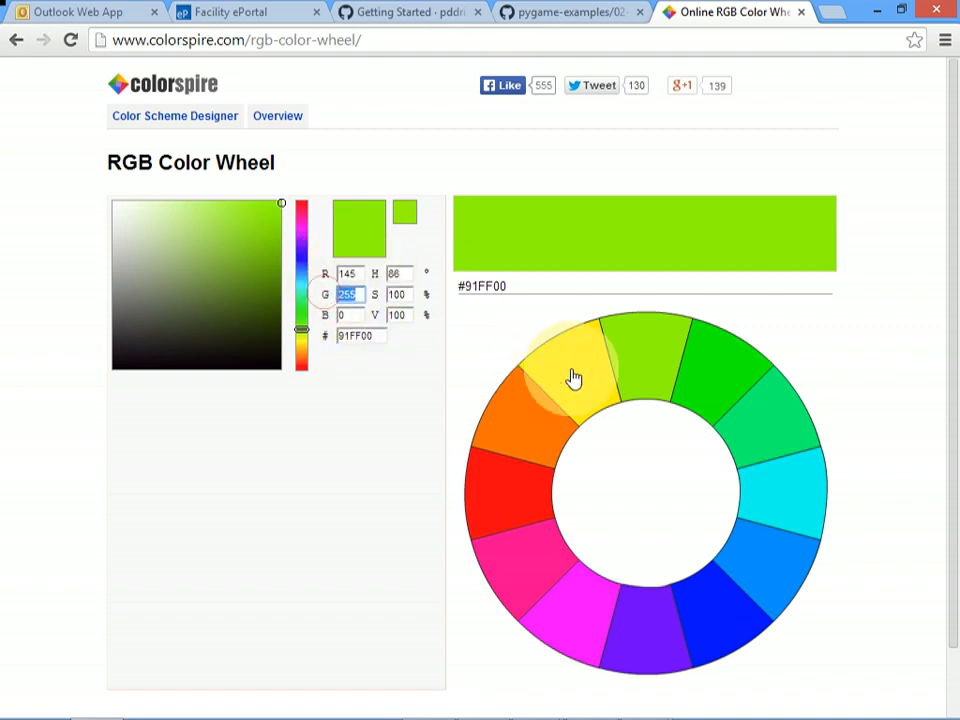
{"action": "left_click", "coordinate": [576, 378]}
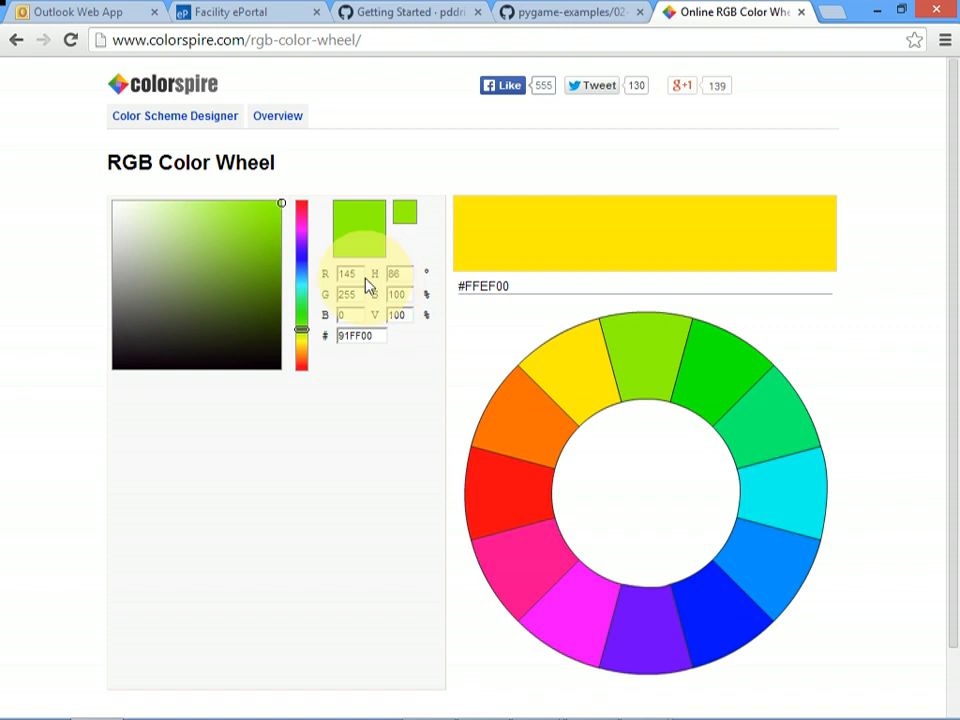
{"action": "triple_click", "coordinate": [352, 272]}
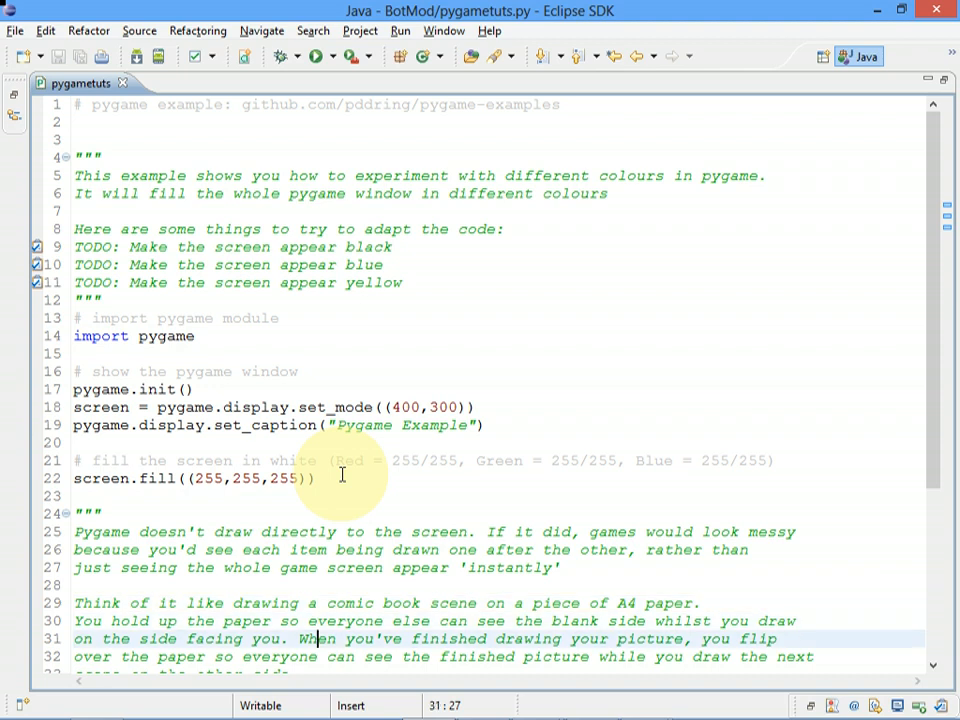
{"action": "scroll", "scroll_direction": "down", "scroll_amount": 3}
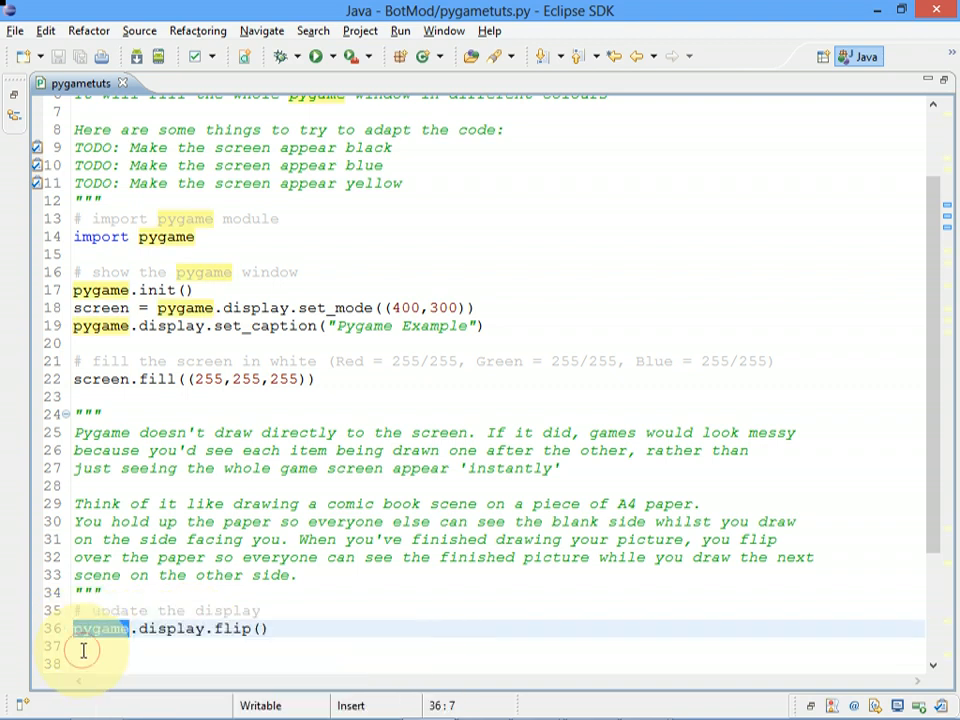
{"action": "double_click", "coordinate": [228, 628]}
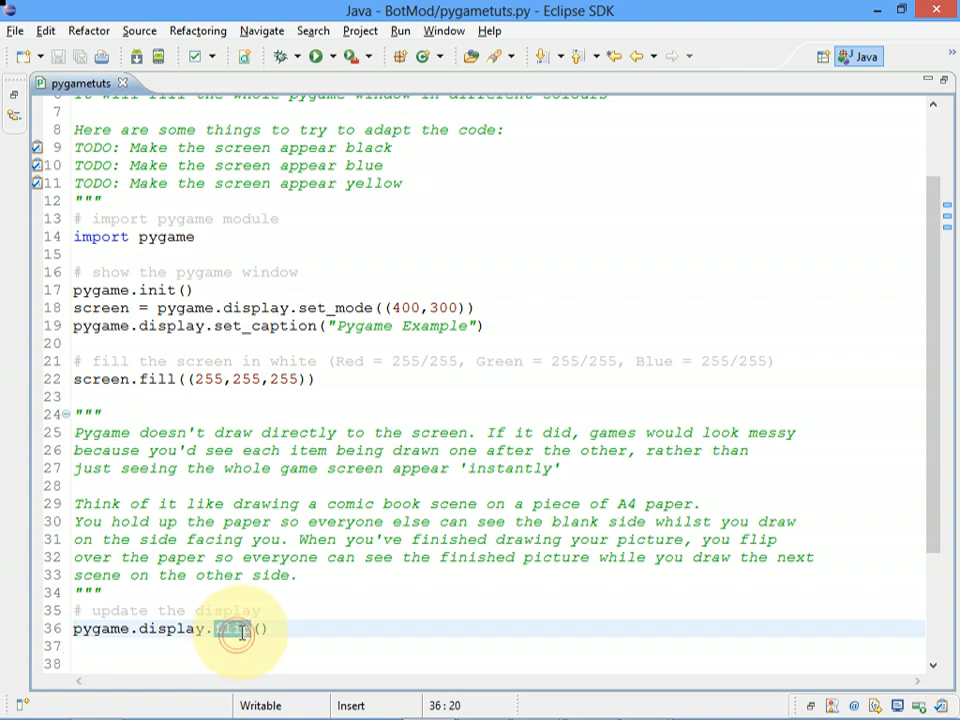
{"action": "type", "text": "flip"}
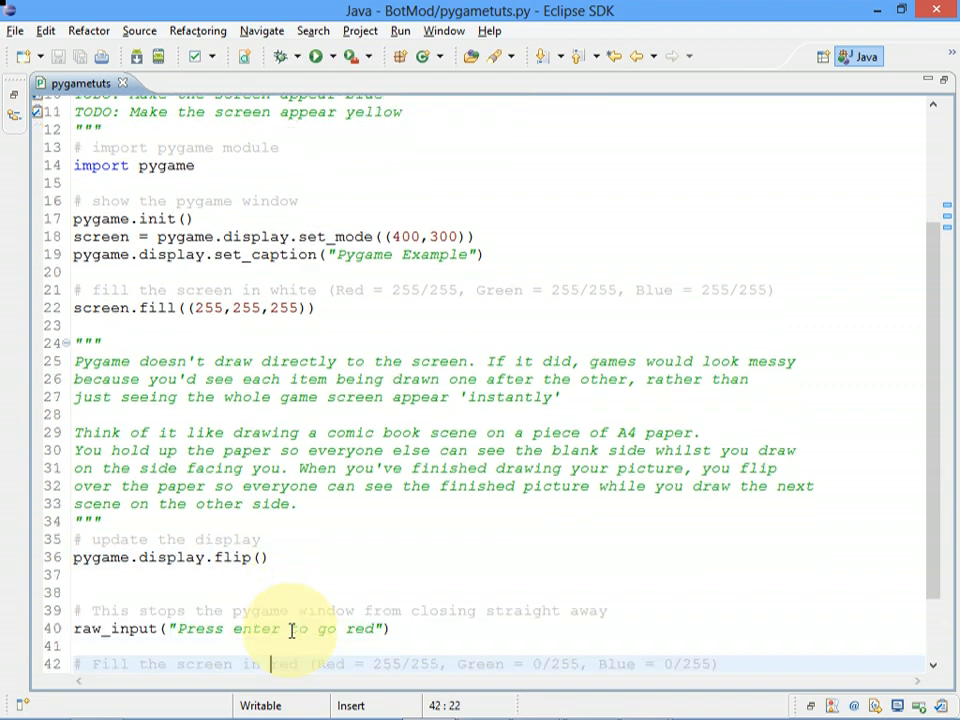
{"action": "scroll", "scroll_direction": "down", "scroll_amount": 3}
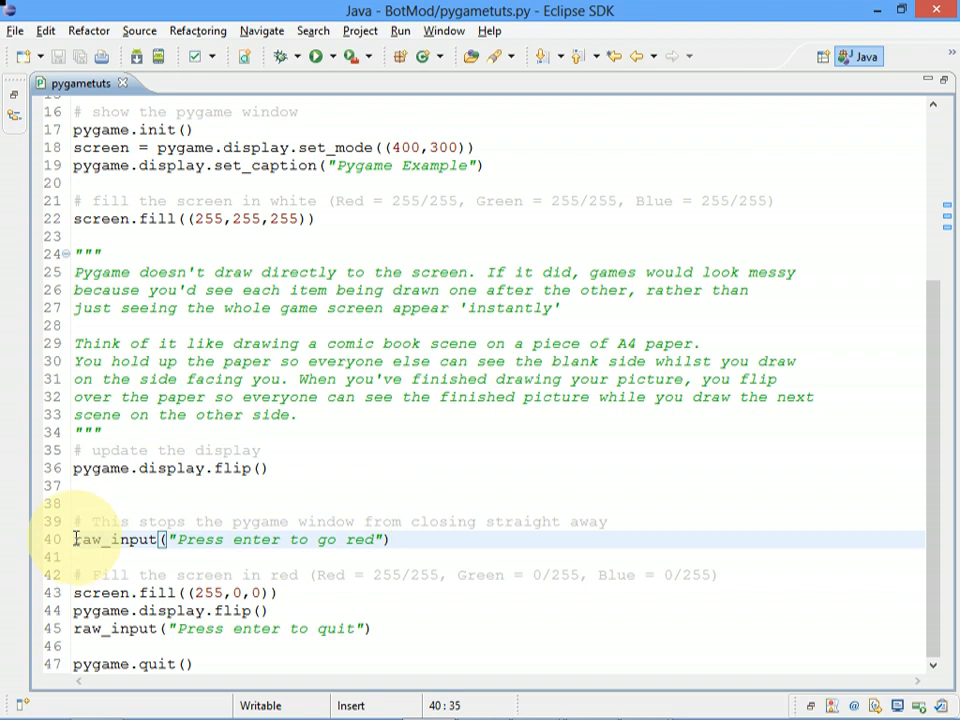
{"action": "mouse_move", "coordinate": [112, 540]}
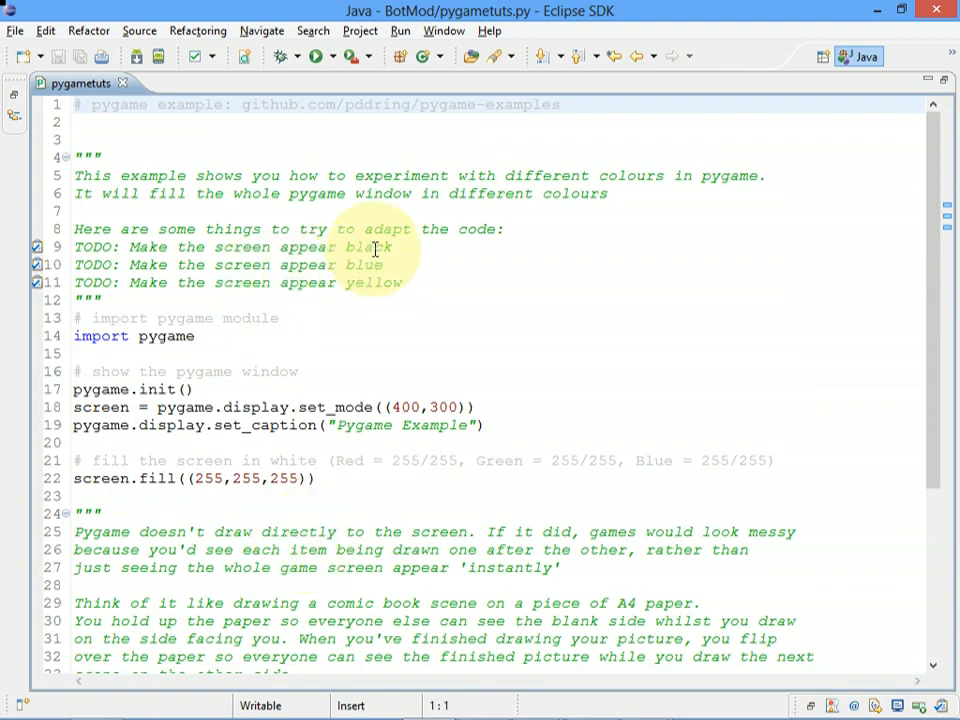
{"action": "double_click", "coordinate": [362, 264]}
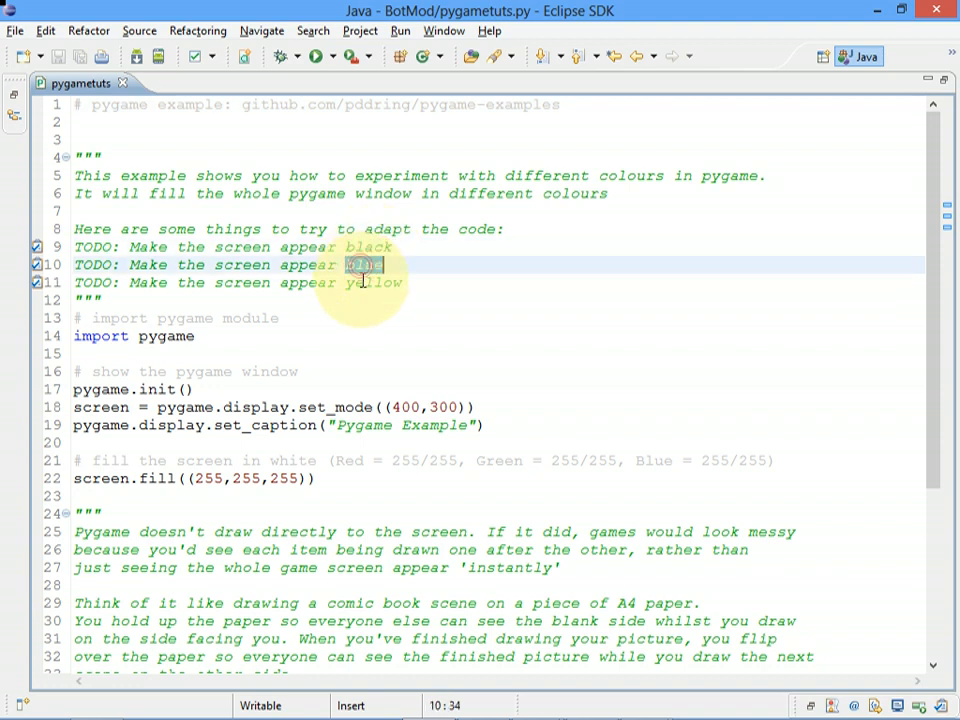